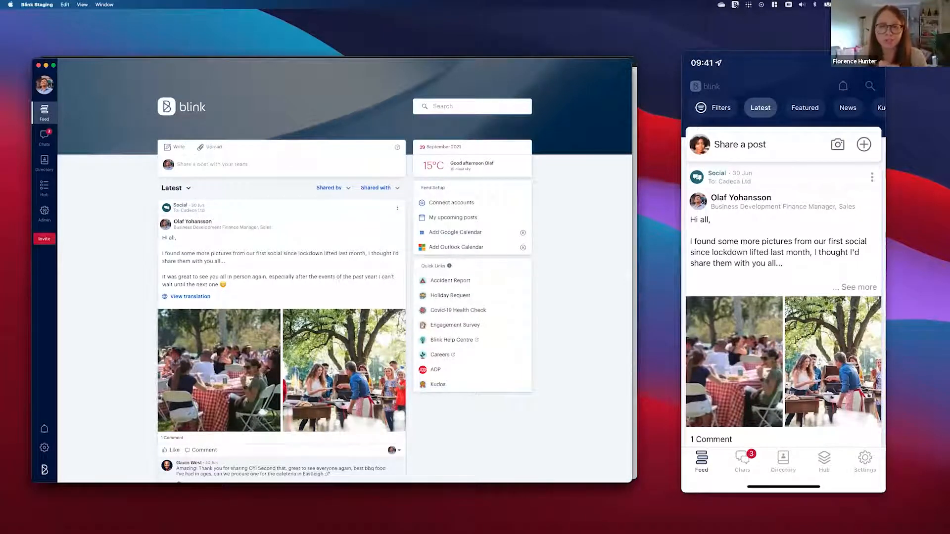
- Set the COO's status to away on mobile, then view her direct chat in desktop Chats
click(865, 463)
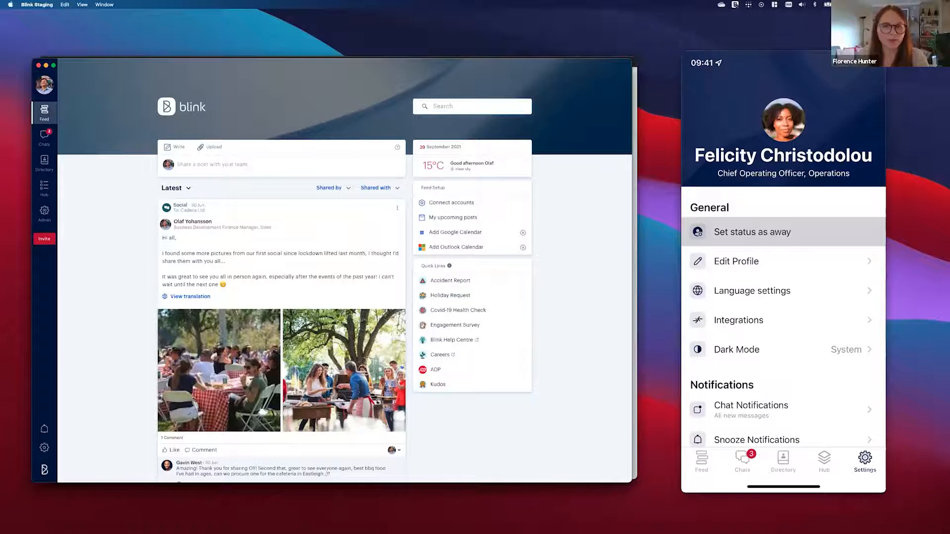
click(752, 231)
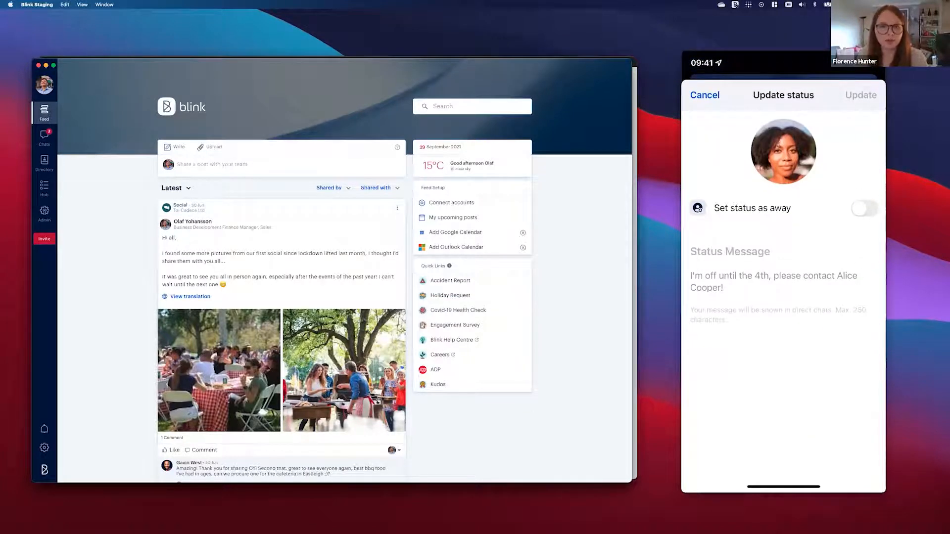
click(863, 208)
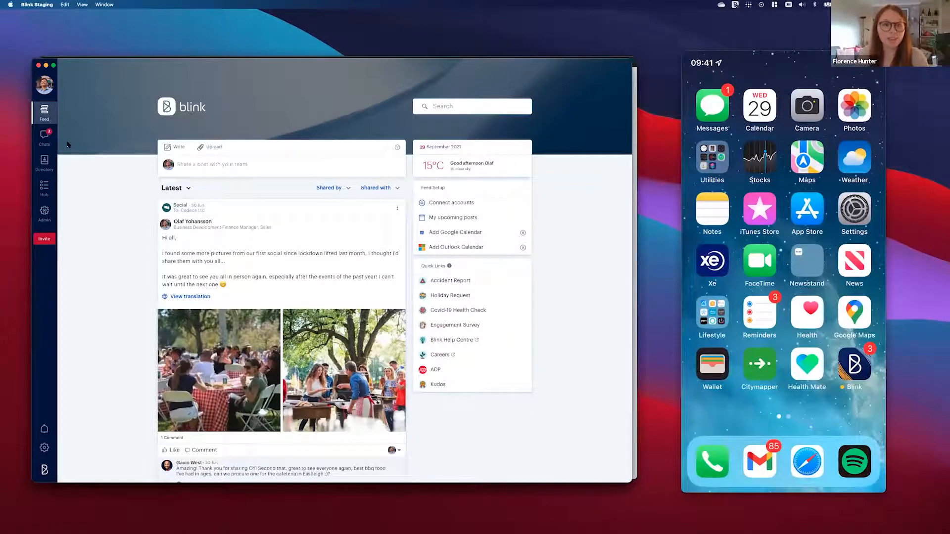
click(44, 138)
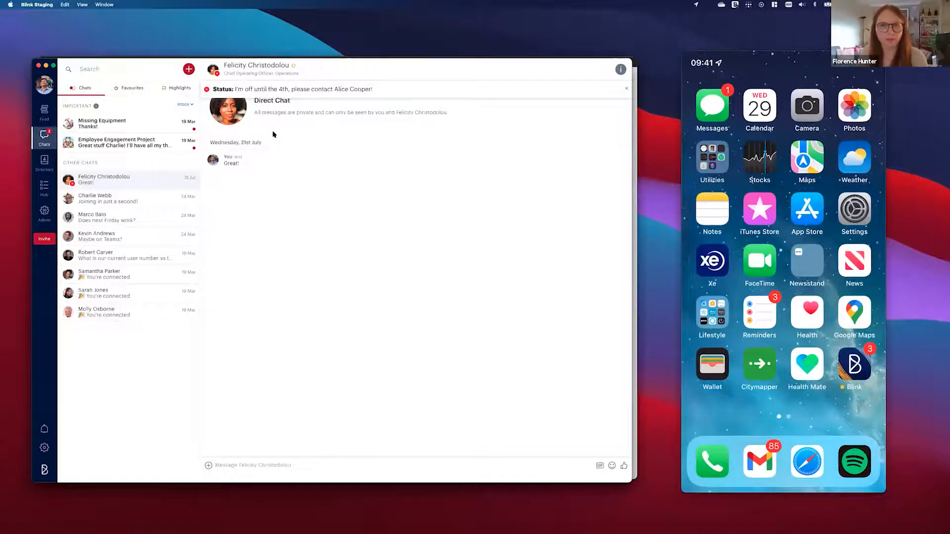
- From the mobile feed's away banner, switch the away status back off
click(854, 363)
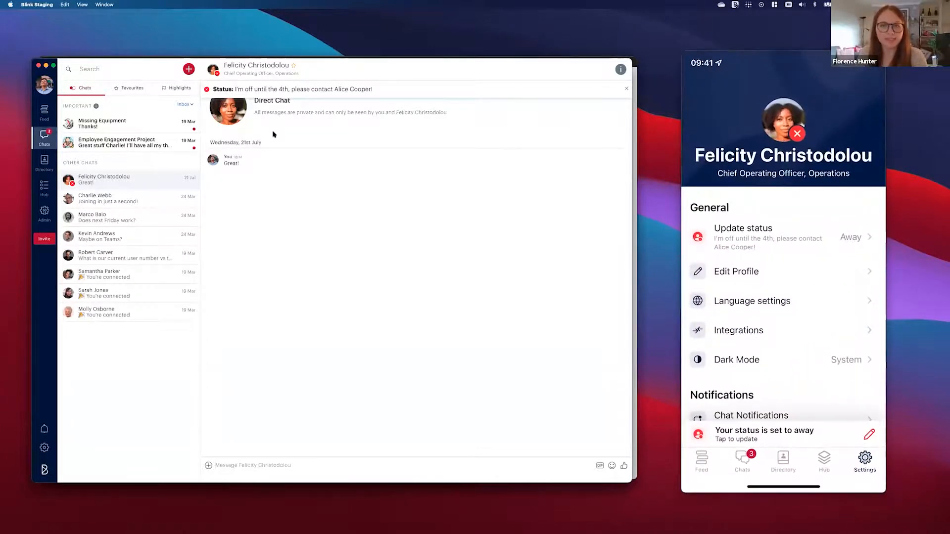
click(700, 462)
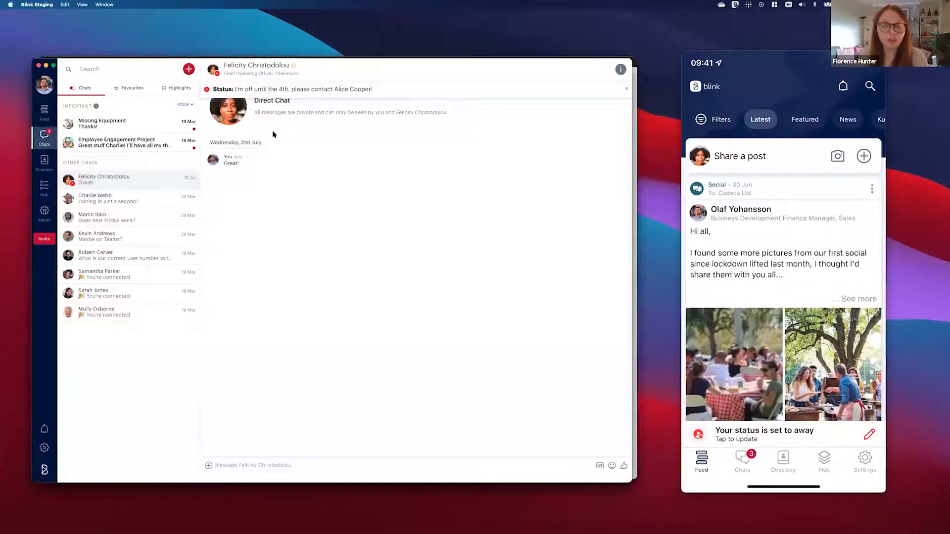
click(764, 434)
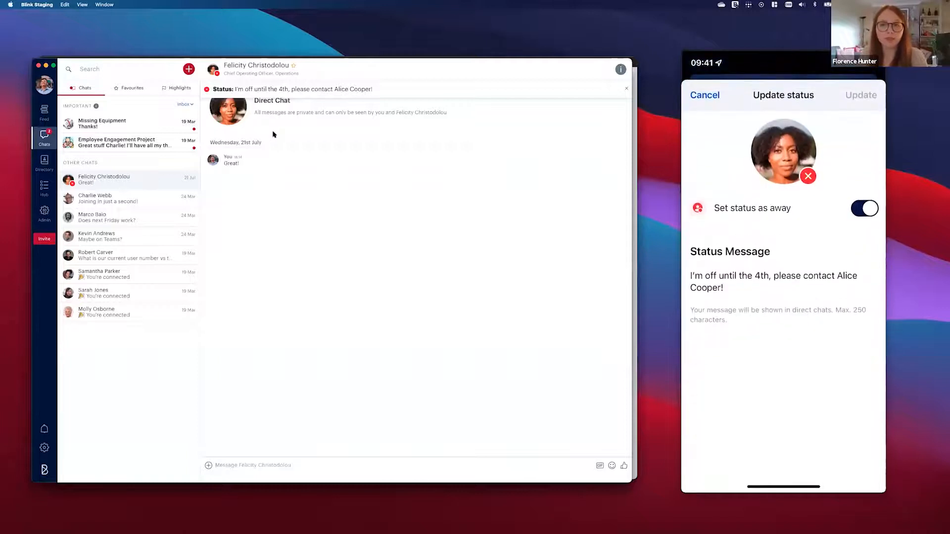
click(865, 208)
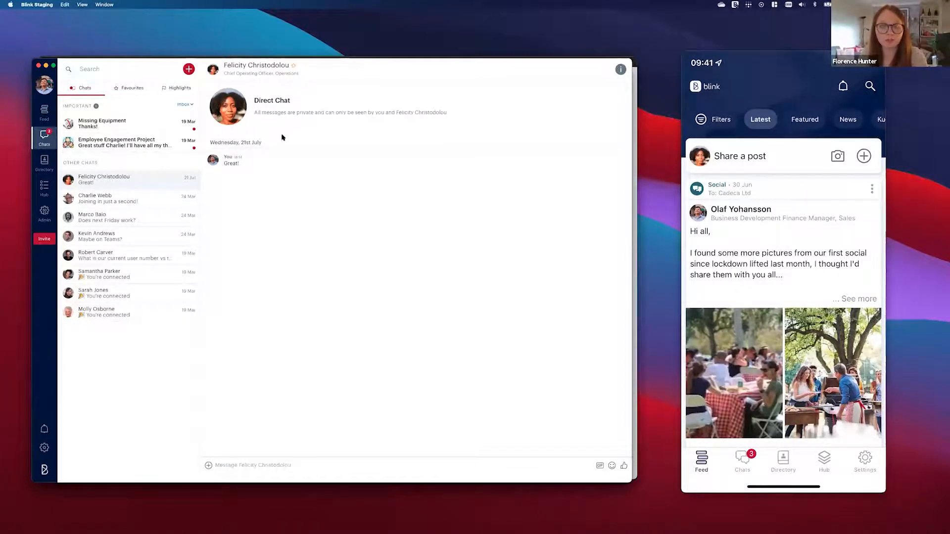
- View mobile notifications with snooze active, then return to the feed
click(844, 85)
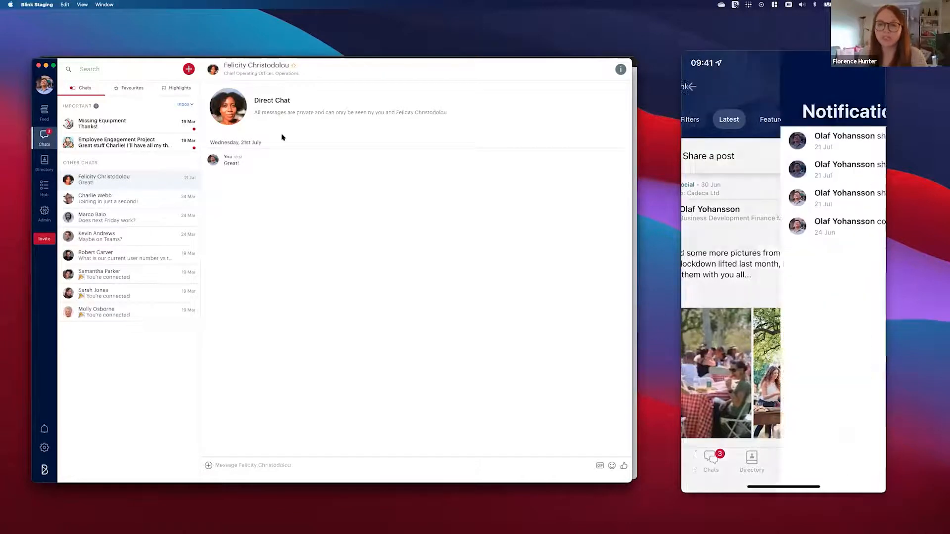
click(689, 87)
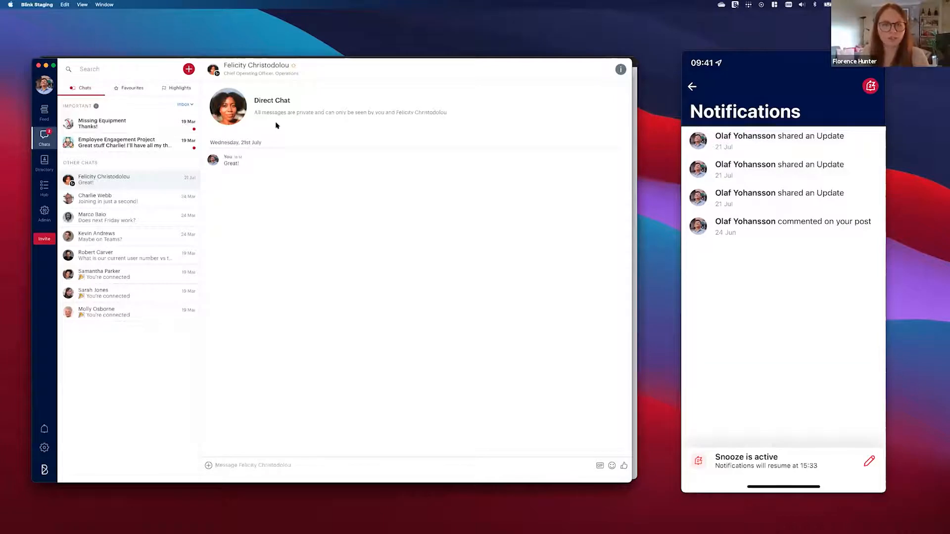
click(43, 163)
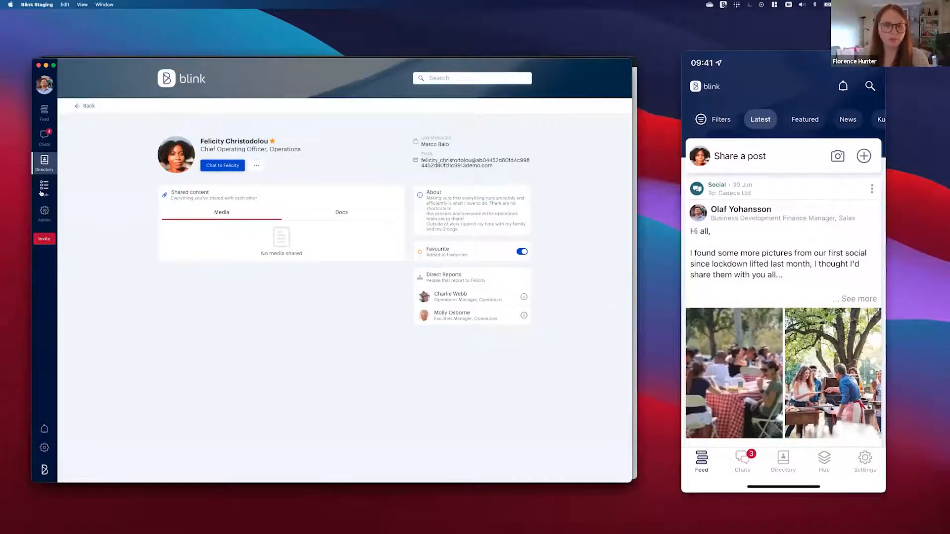
- Search the admin Hub content list for 'social'
click(43, 188)
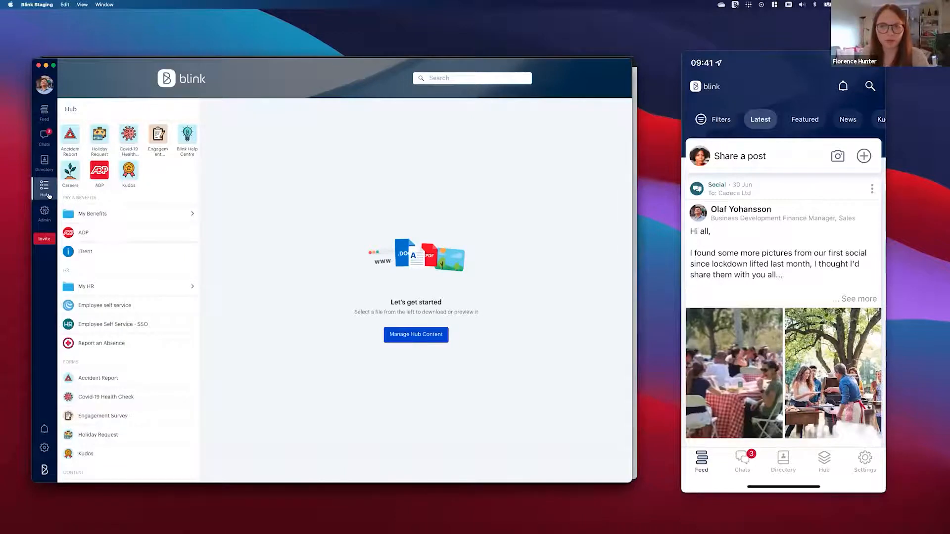
mouse_move(354, 203)
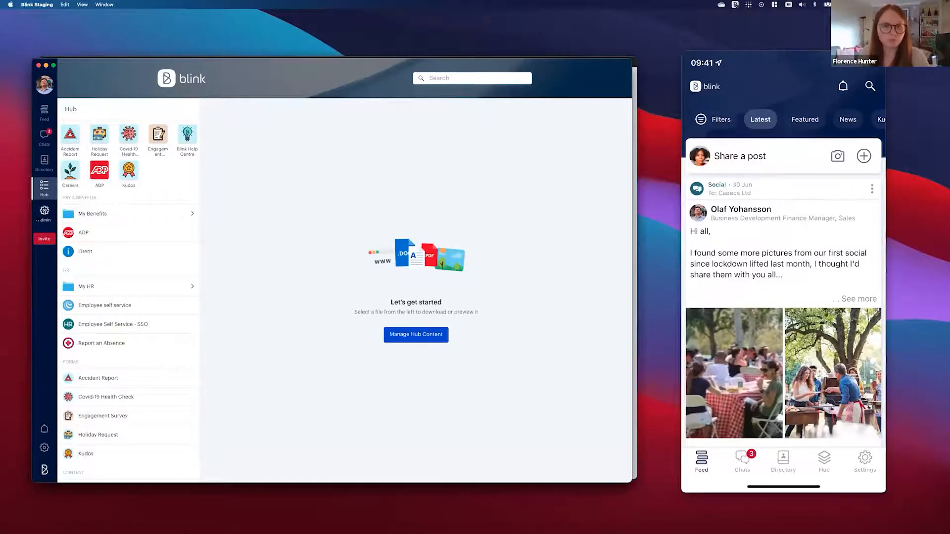
click(43, 210)
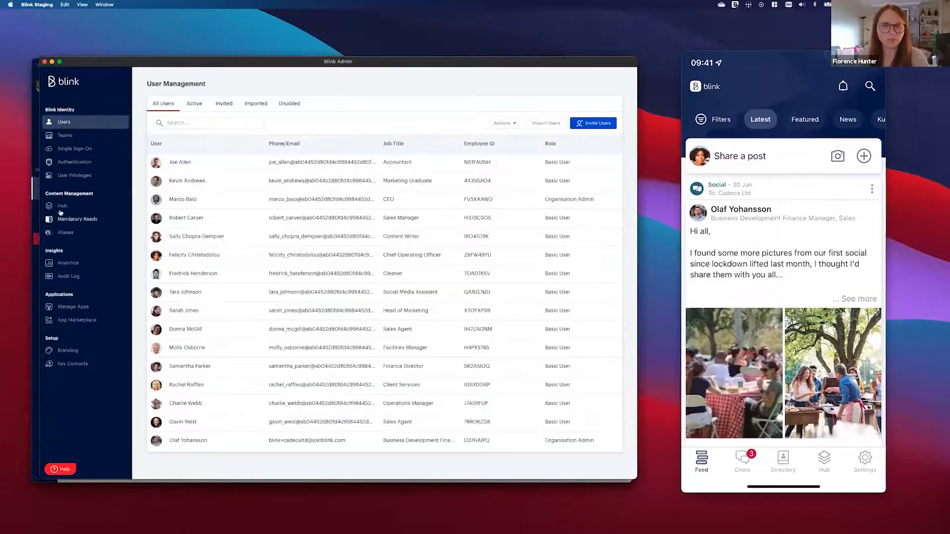
click(62, 206)
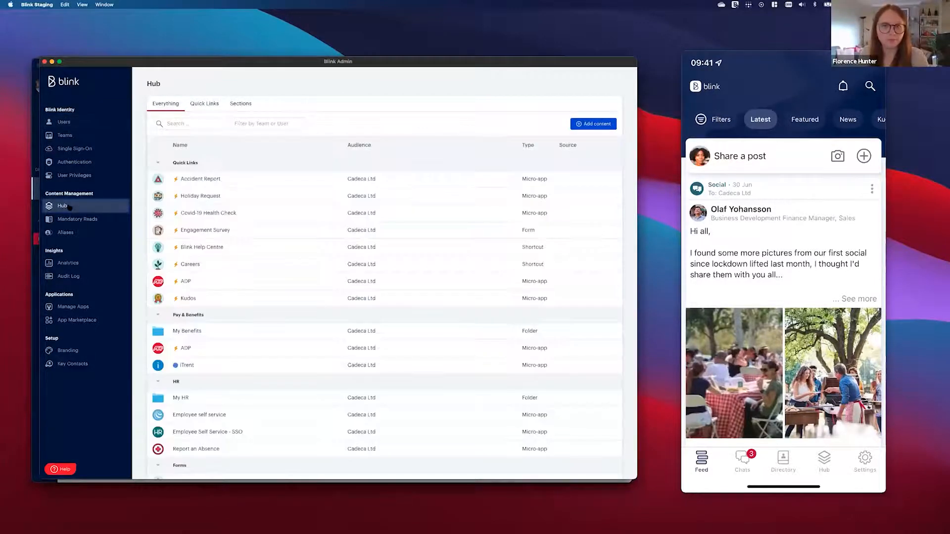
click(189, 124)
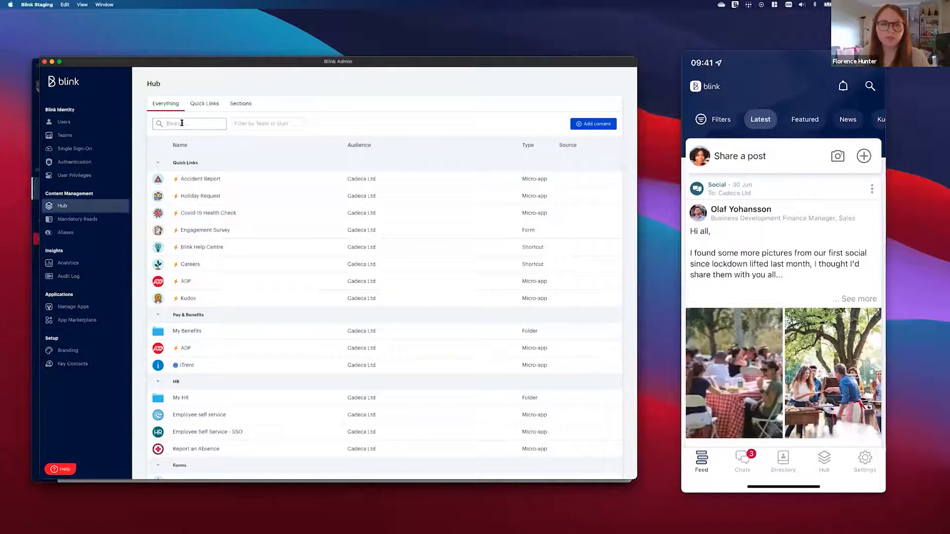
text(social)
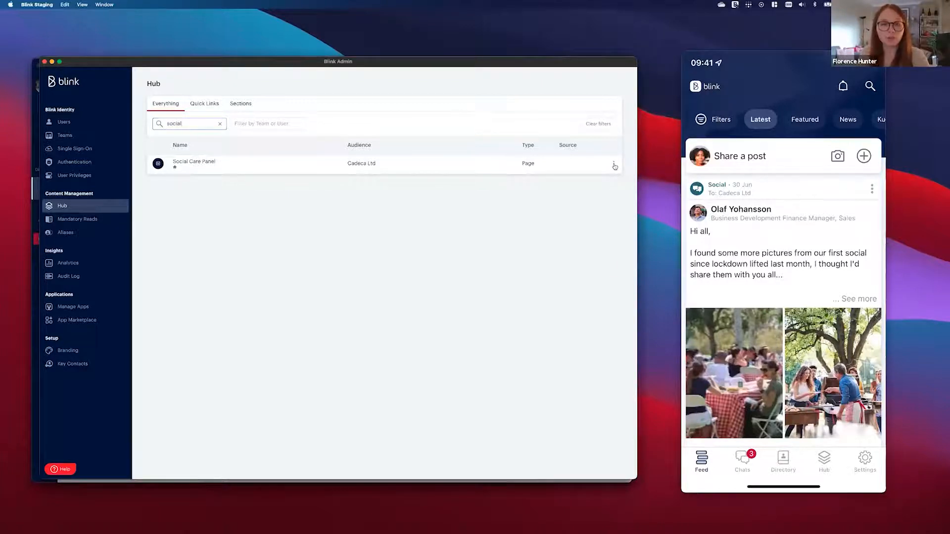
- Mark Social Care Panel as protected content and view the page in the Hub
click(613, 164)
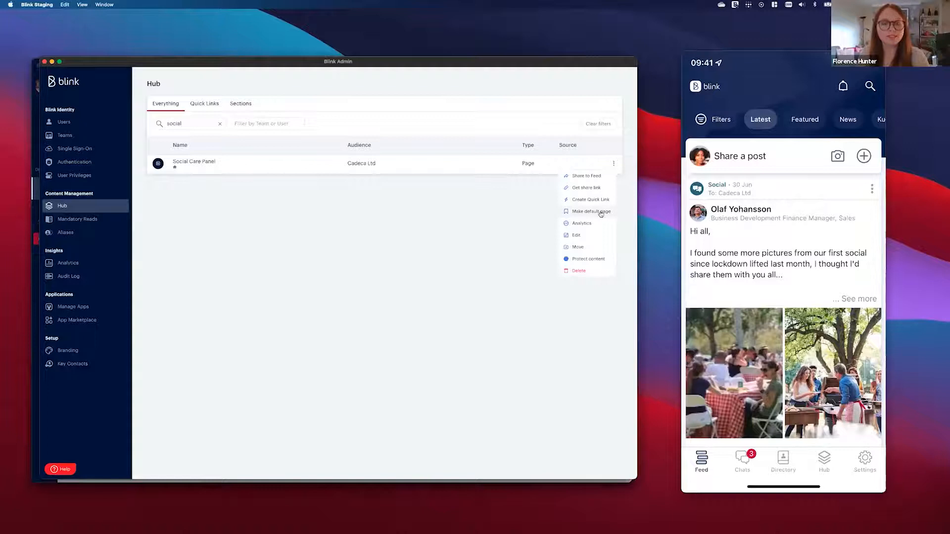
click(600, 214)
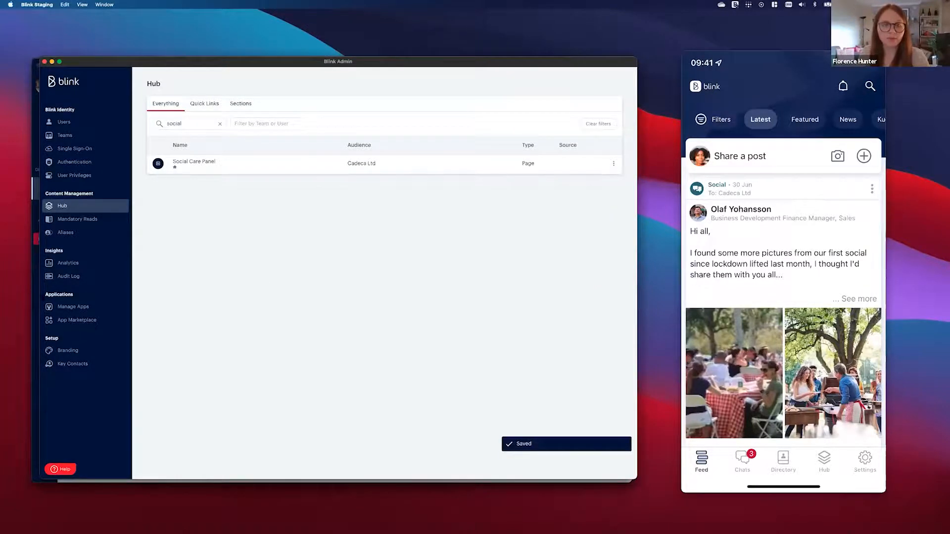
click(194, 163)
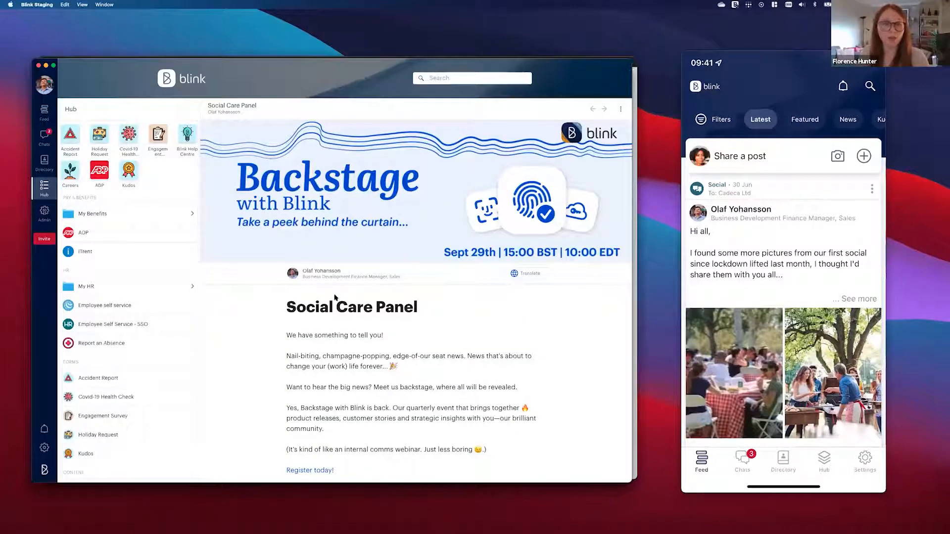
scroll(down, 3)
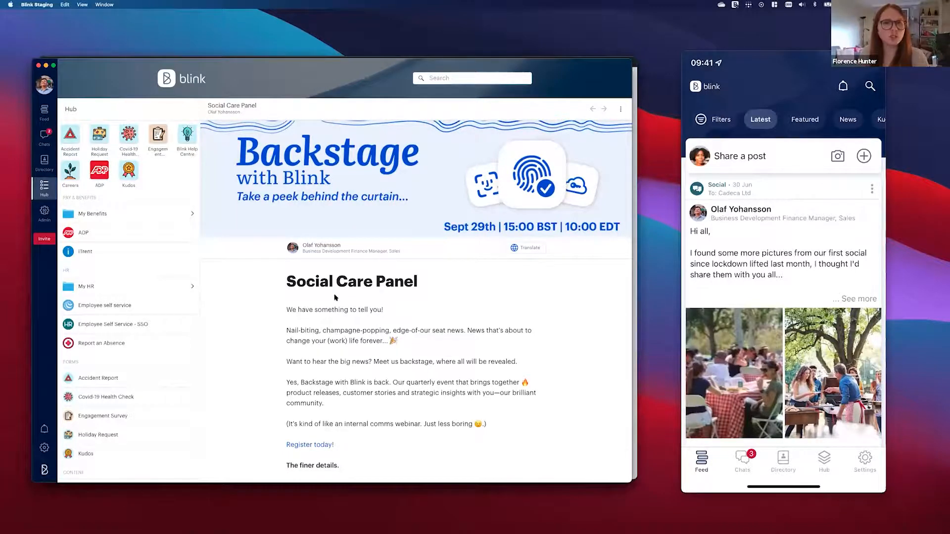
scroll(down, 3)
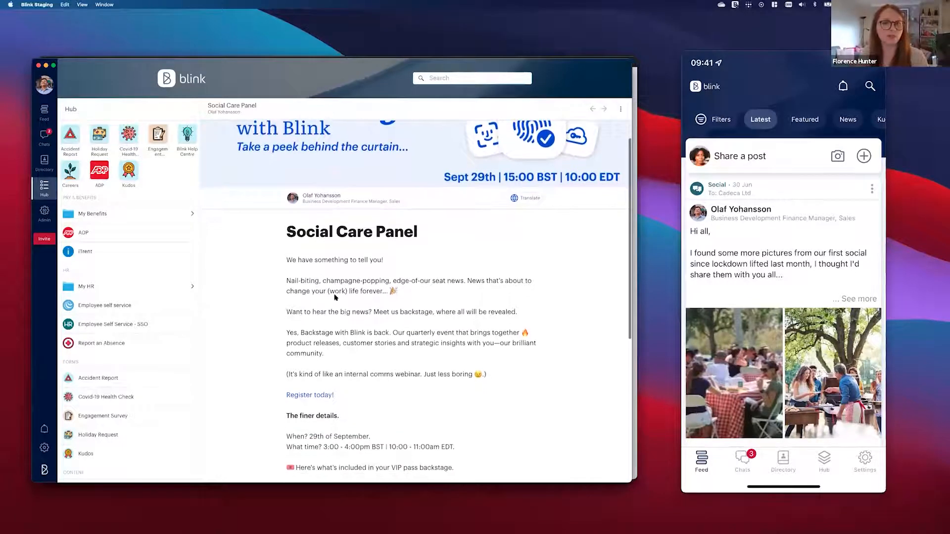
scroll(down, 3)
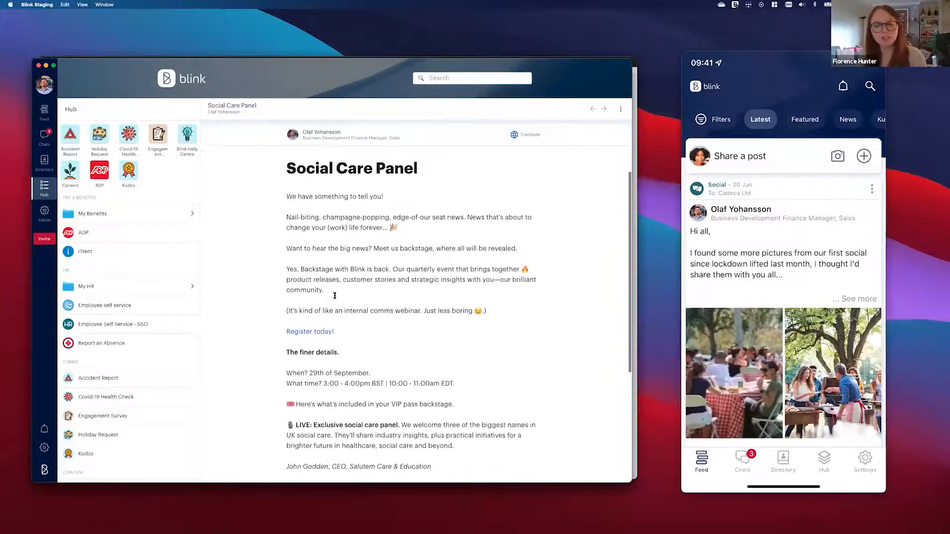
scroll(down, 3)
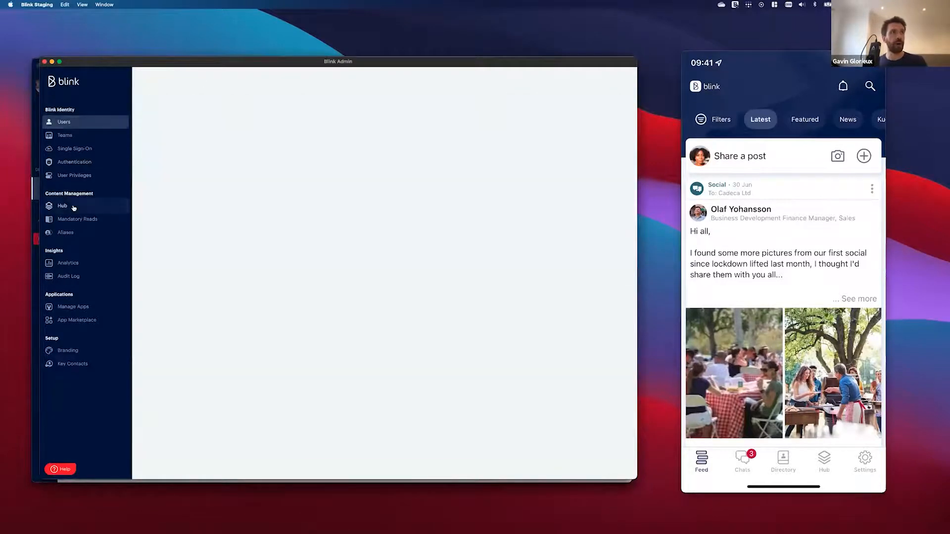
- Mark the Holiday Request form as protected content in the admin Hub list
click(62, 206)
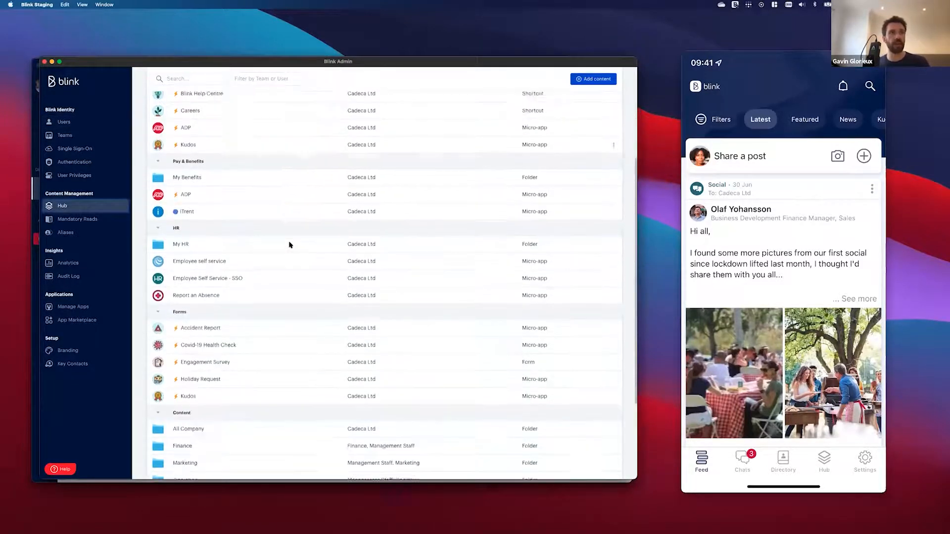
scroll(down, 3)
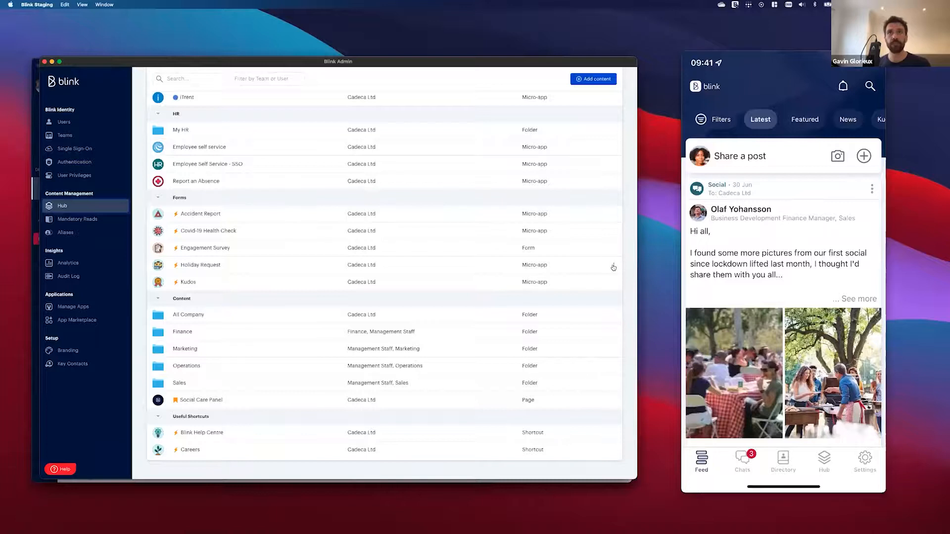
click(614, 267)
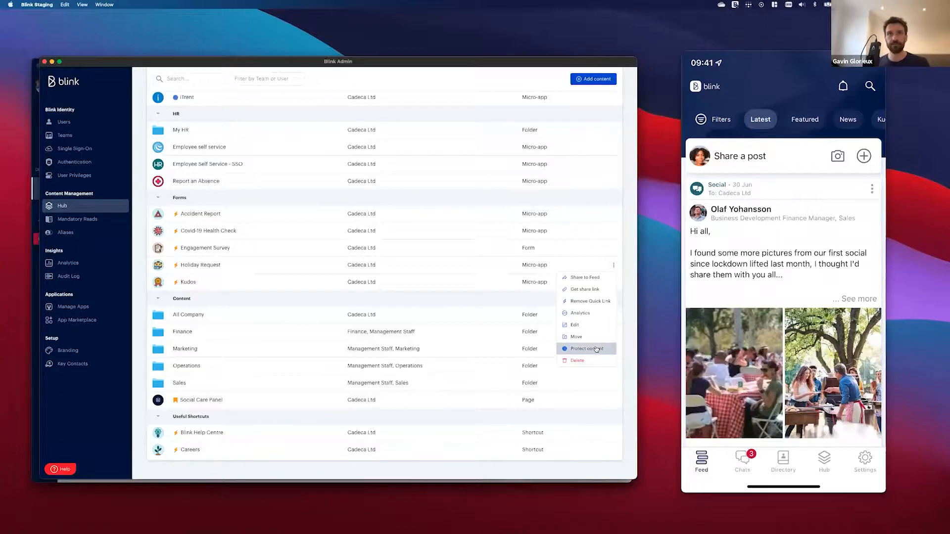
click(585, 348)
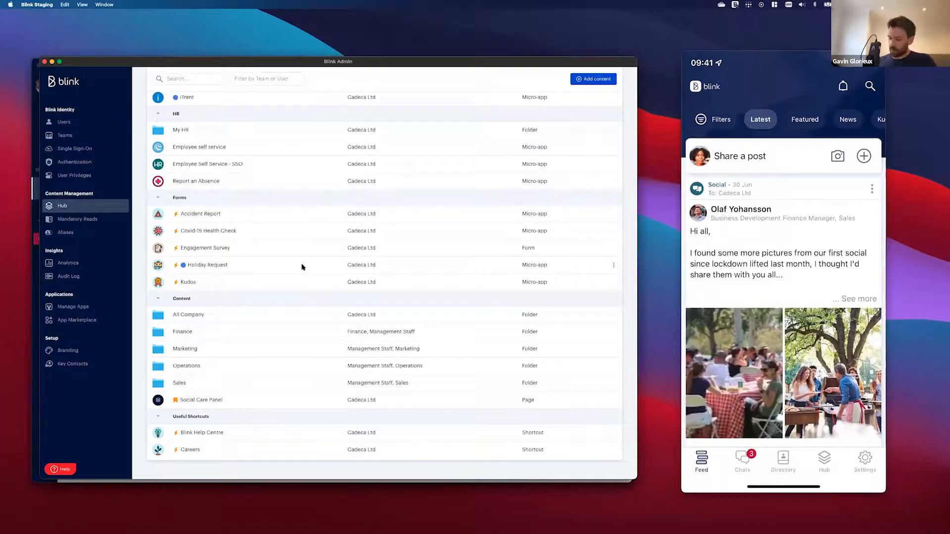
click(824, 462)
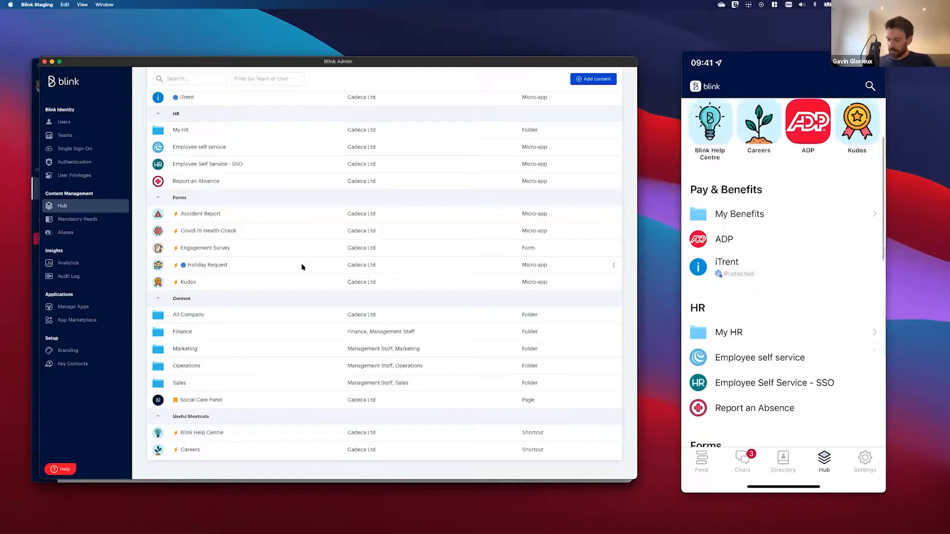
- Scroll the mobile Hub to Forms and open Holiday Request showing Lieu/Holidays options
scroll(down, 3)
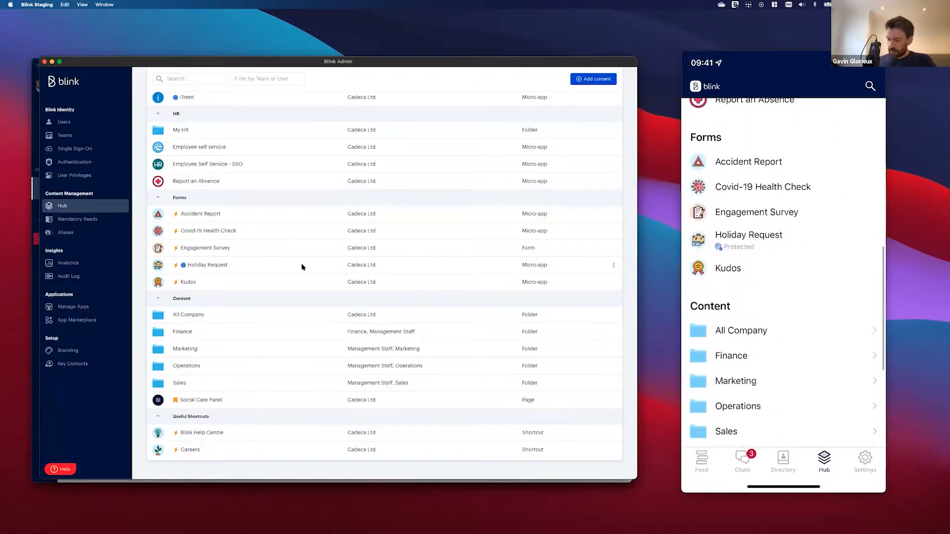
scroll(down, 3)
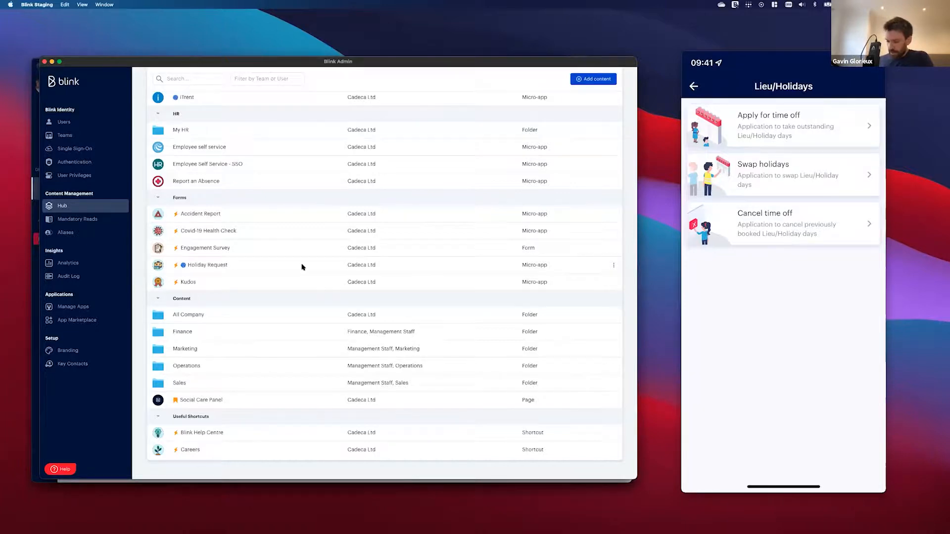
click(694, 86)
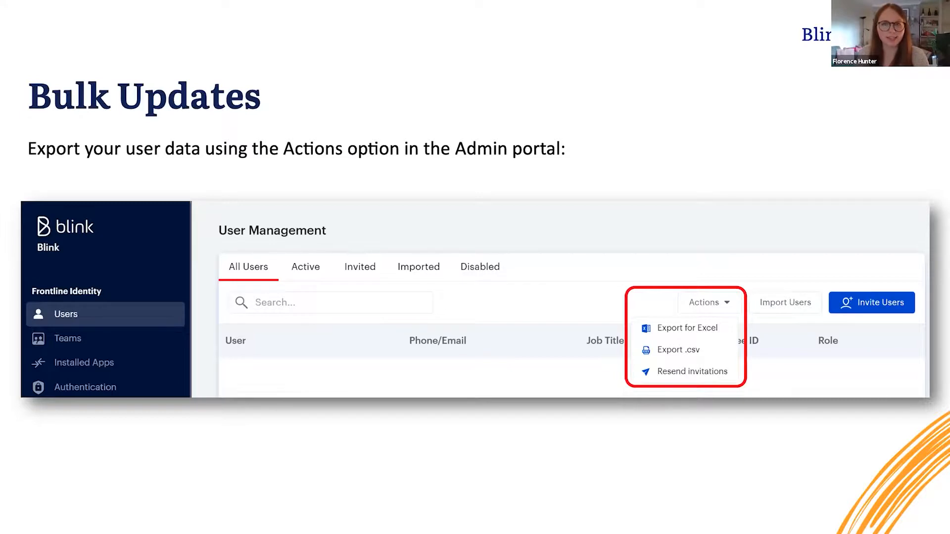
- Advance through the Bulk Updates presentation slides
key(Right)
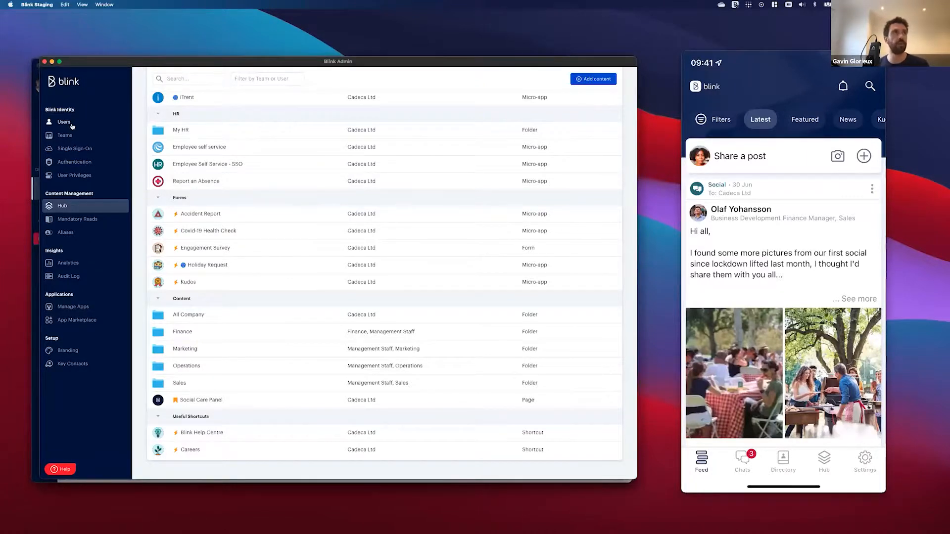
- Go through Users and Teams to Single Sign-On and start adding an SSO app
click(63, 121)
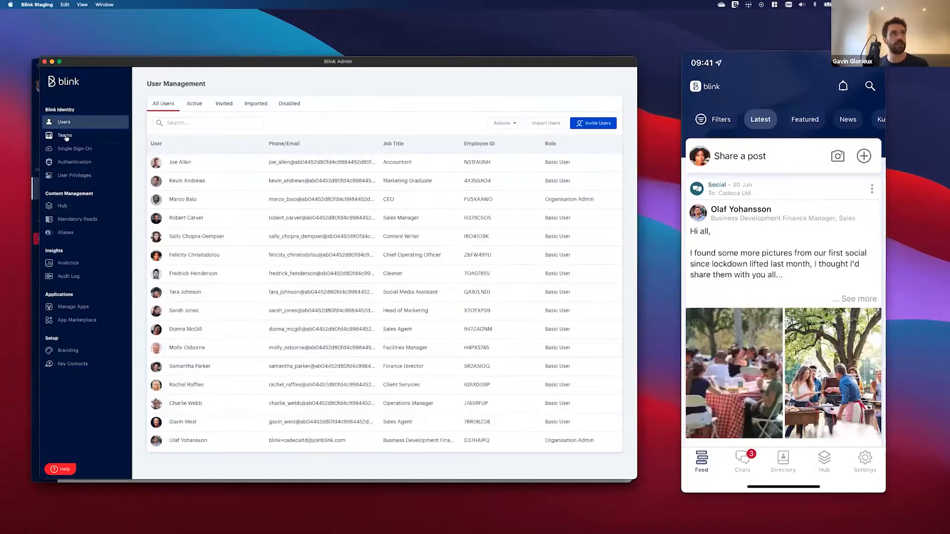
click(65, 136)
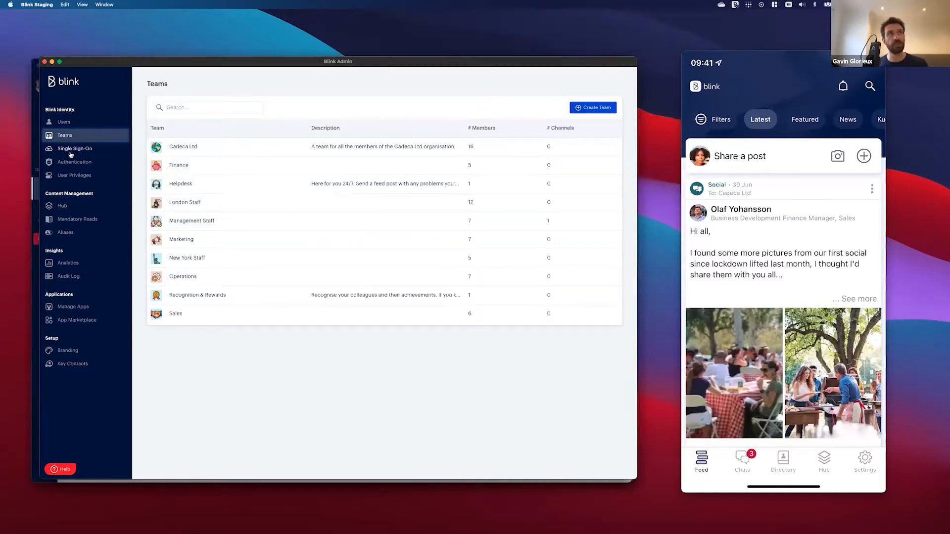
click(75, 149)
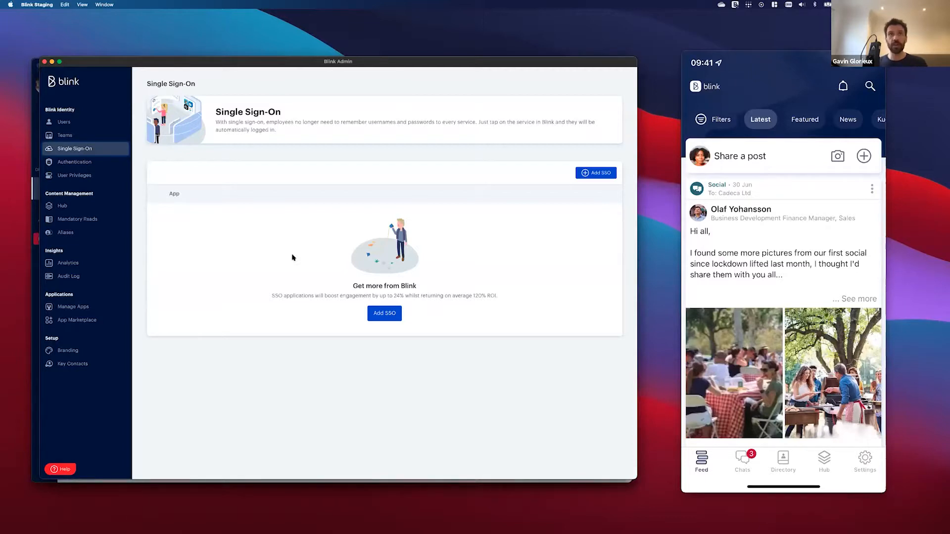
mouse_move(325, 273)
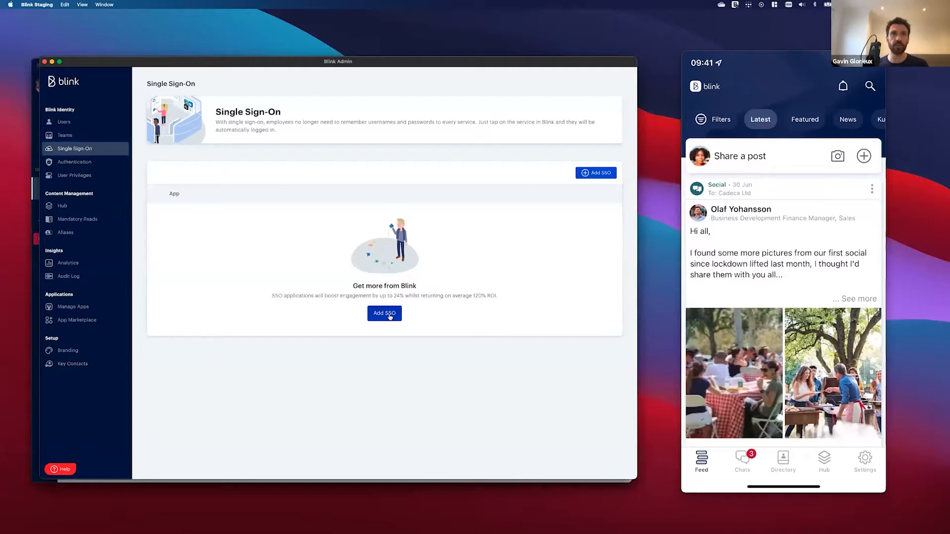
click(78, 320)
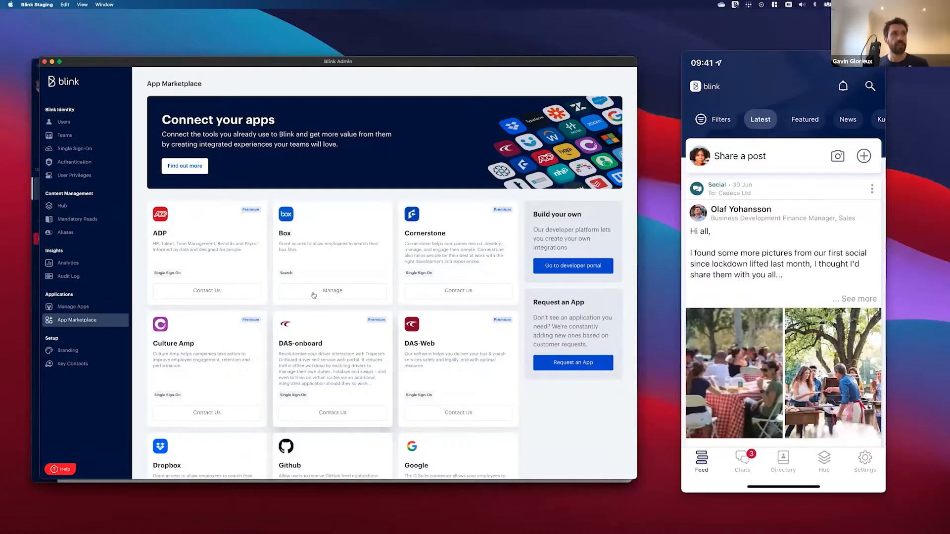
mouse_move(117, 328)
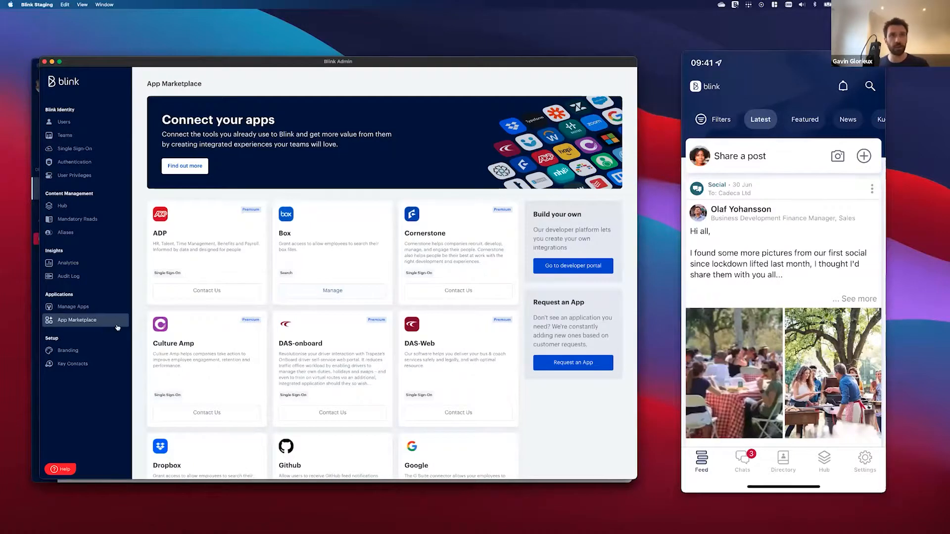
- Scroll through the App Marketplace catalogue to iTrent and beyond
scroll(down, 3)
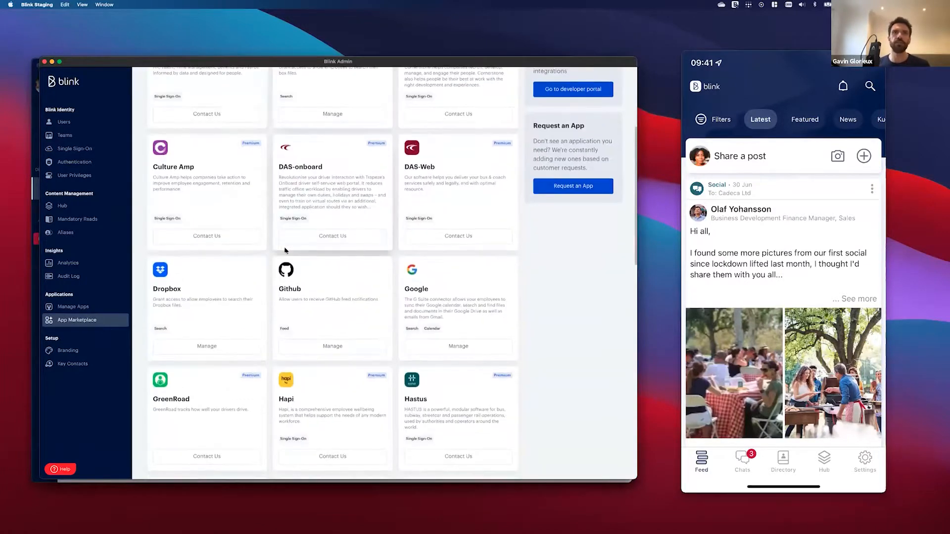
scroll(down, 3)
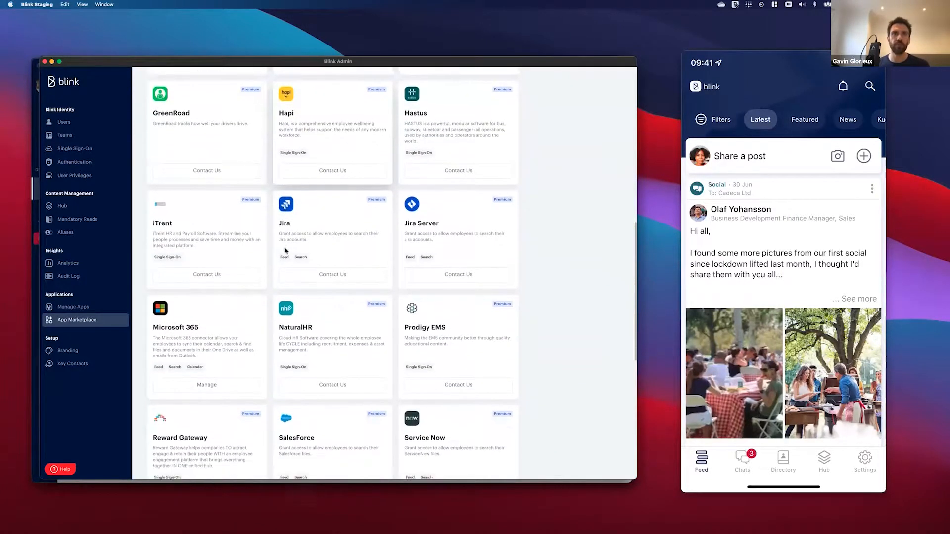
scroll(down, 3)
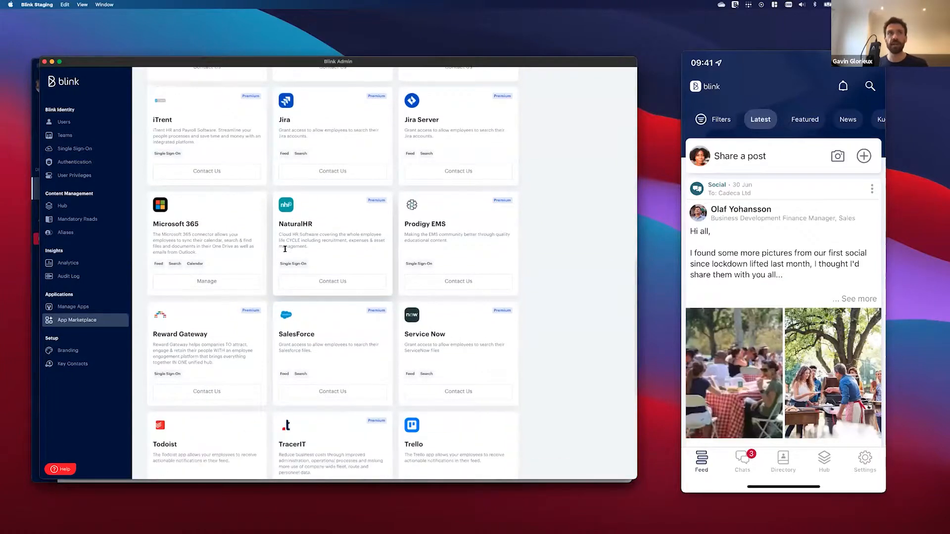
scroll(down, 3)
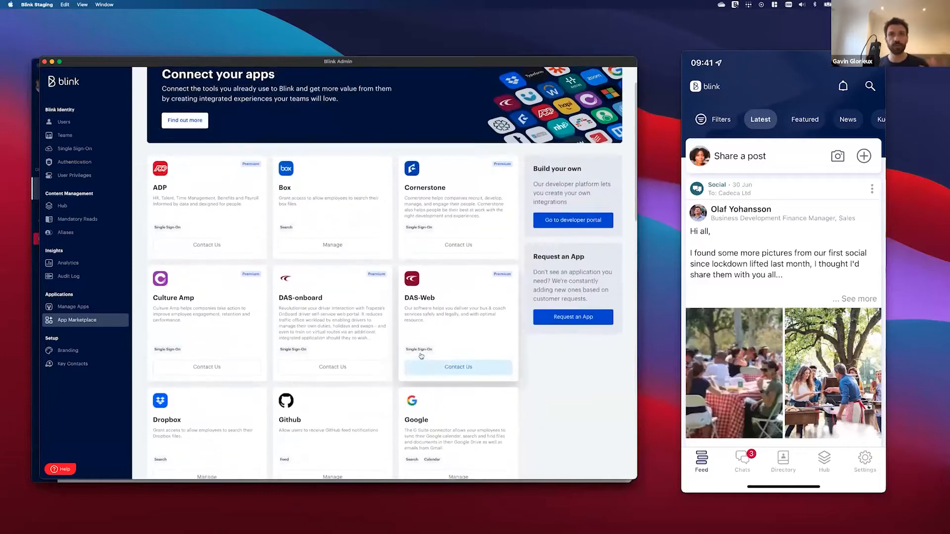
scroll(down, 3)
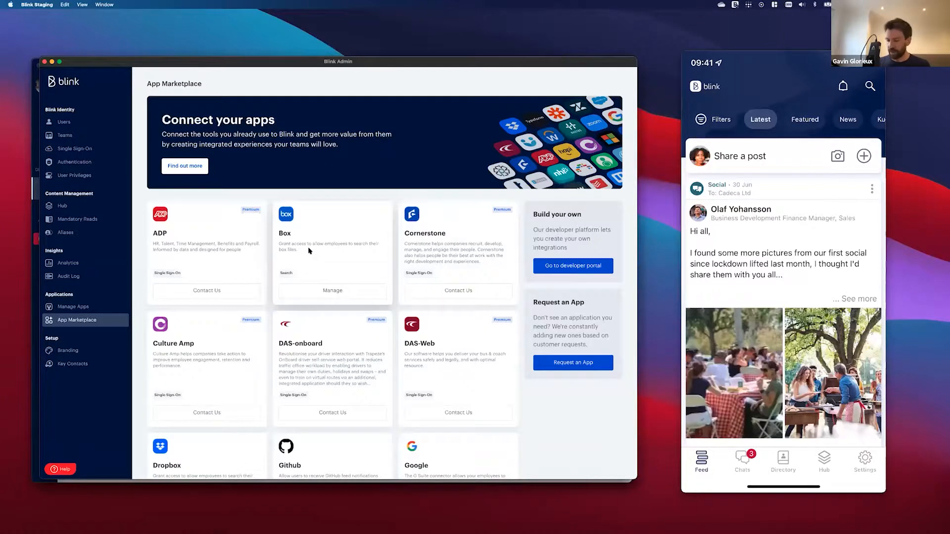
scroll(down, 3)
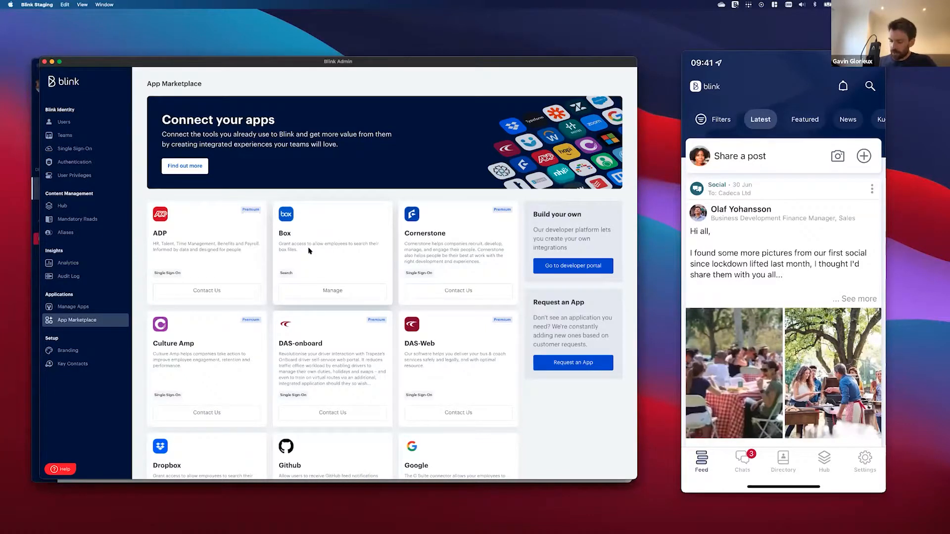
- Open the protected iTrent app from the mobile Hub's Pay & Benefits, landing on the self-service home
click(823, 462)
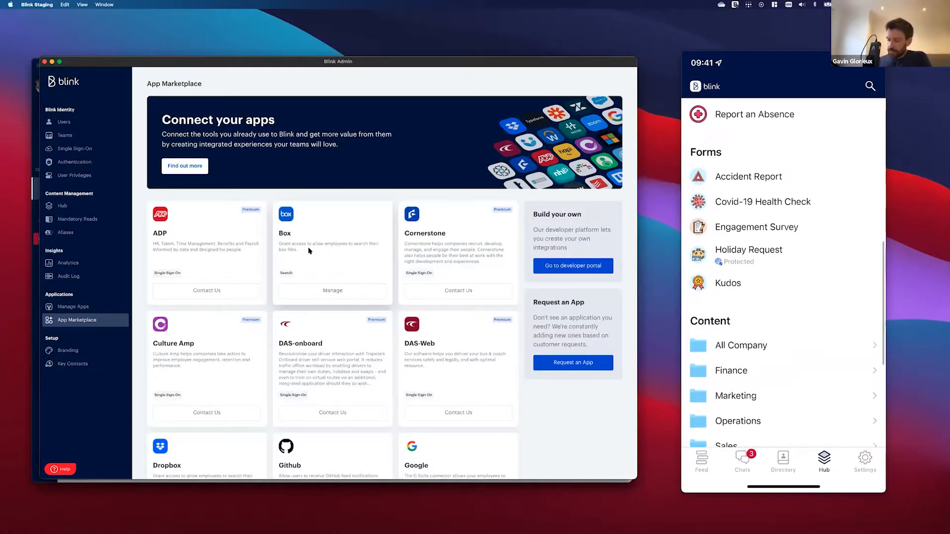
scroll(down, 3)
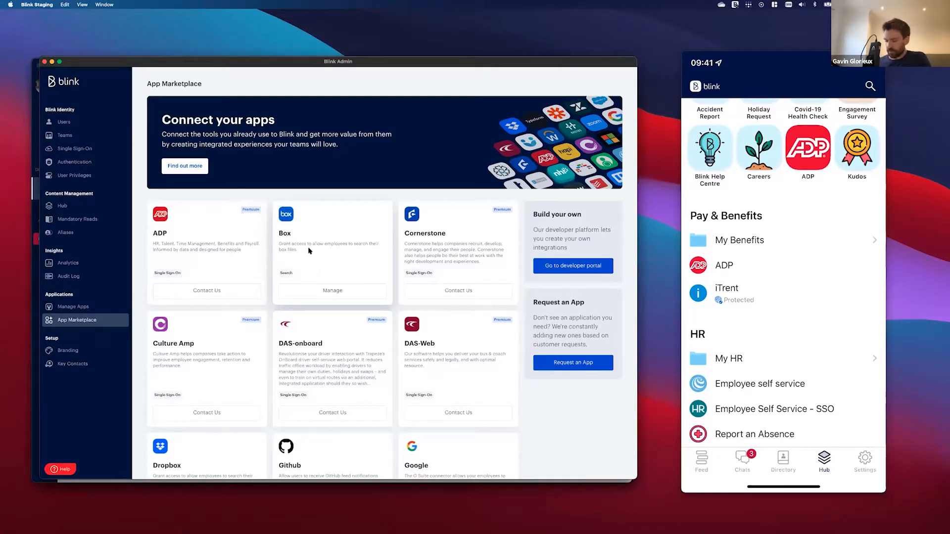
click(726, 288)
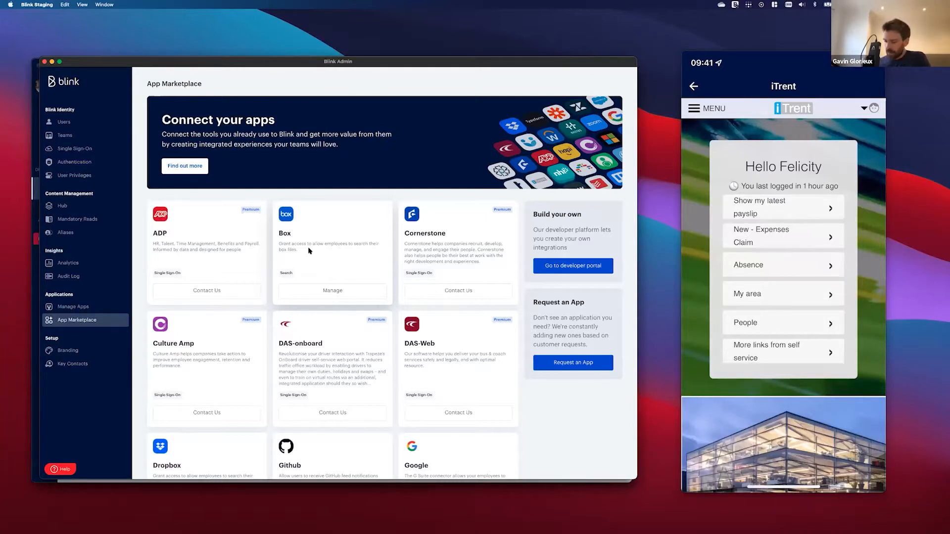
scroll(down, 3)
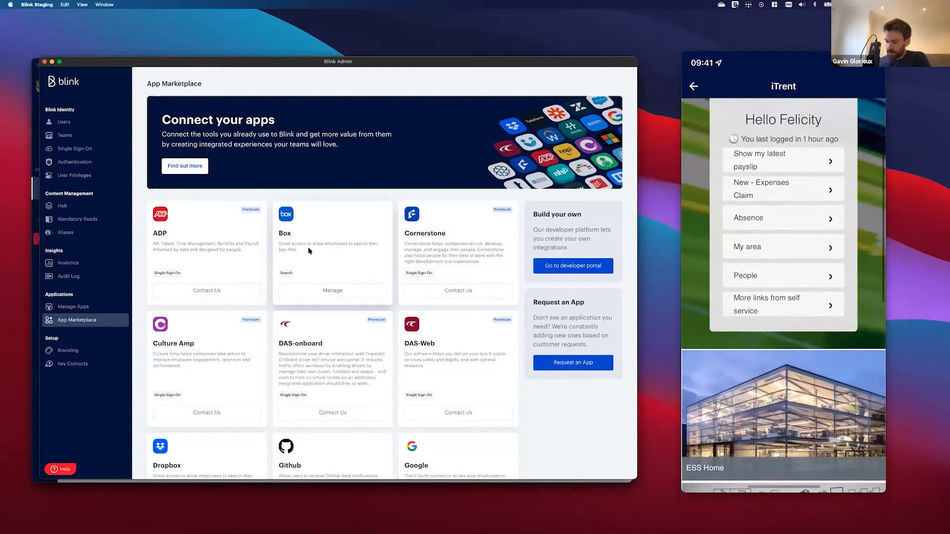